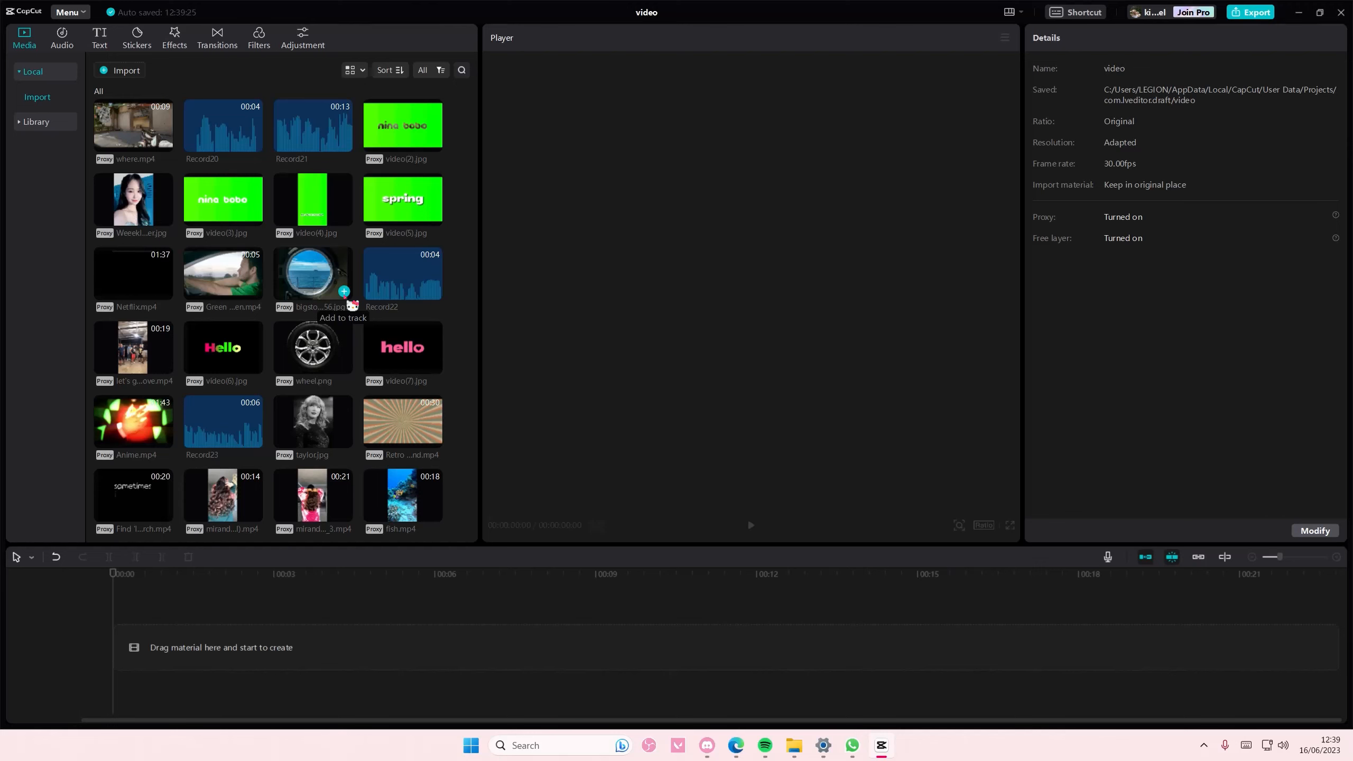
Add the ship-window porthole picture to the timeline above the fish video
{"action": "left_click", "coordinate": [345, 292]}
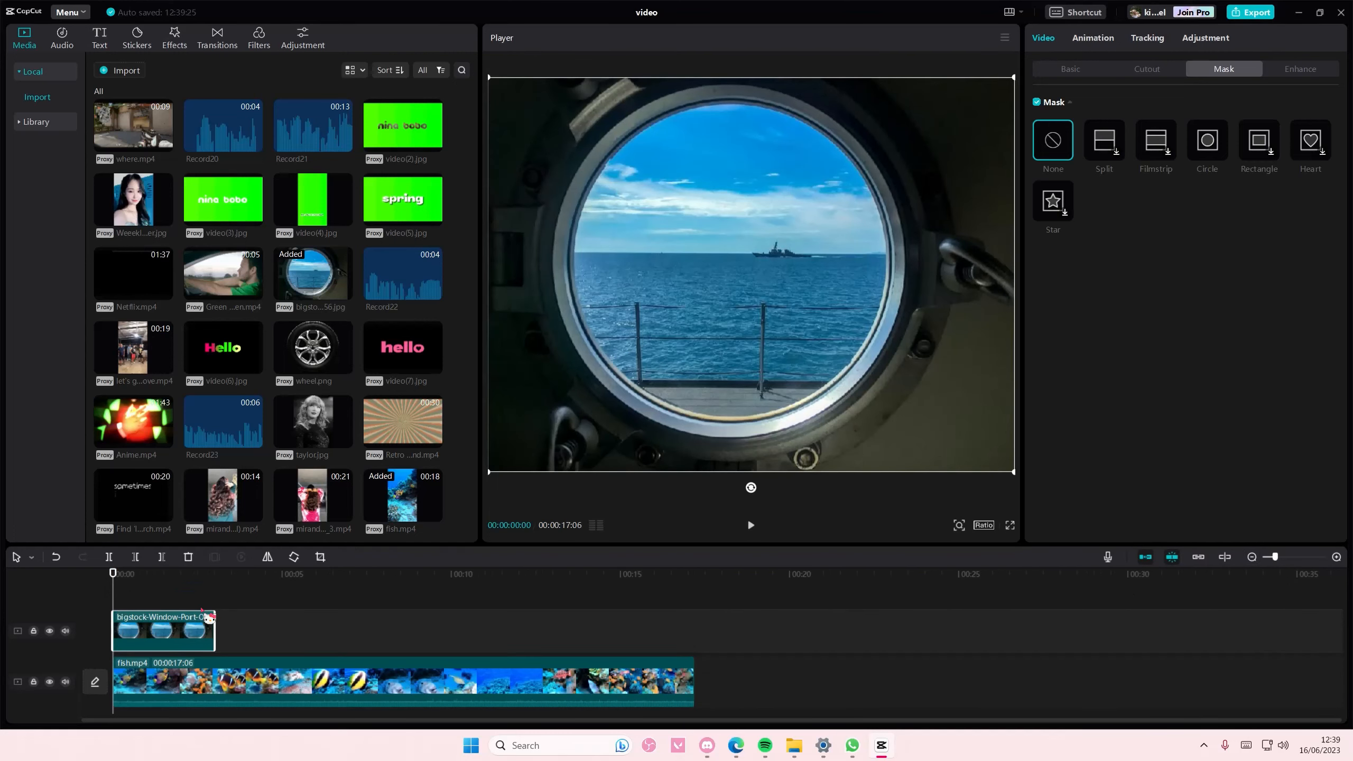
Stretch the porthole picture to the fish clip's length and apply a Circle mask
{"action": "left_click_drag", "start_coordinate": [215, 630], "coordinate": [693, 630]}
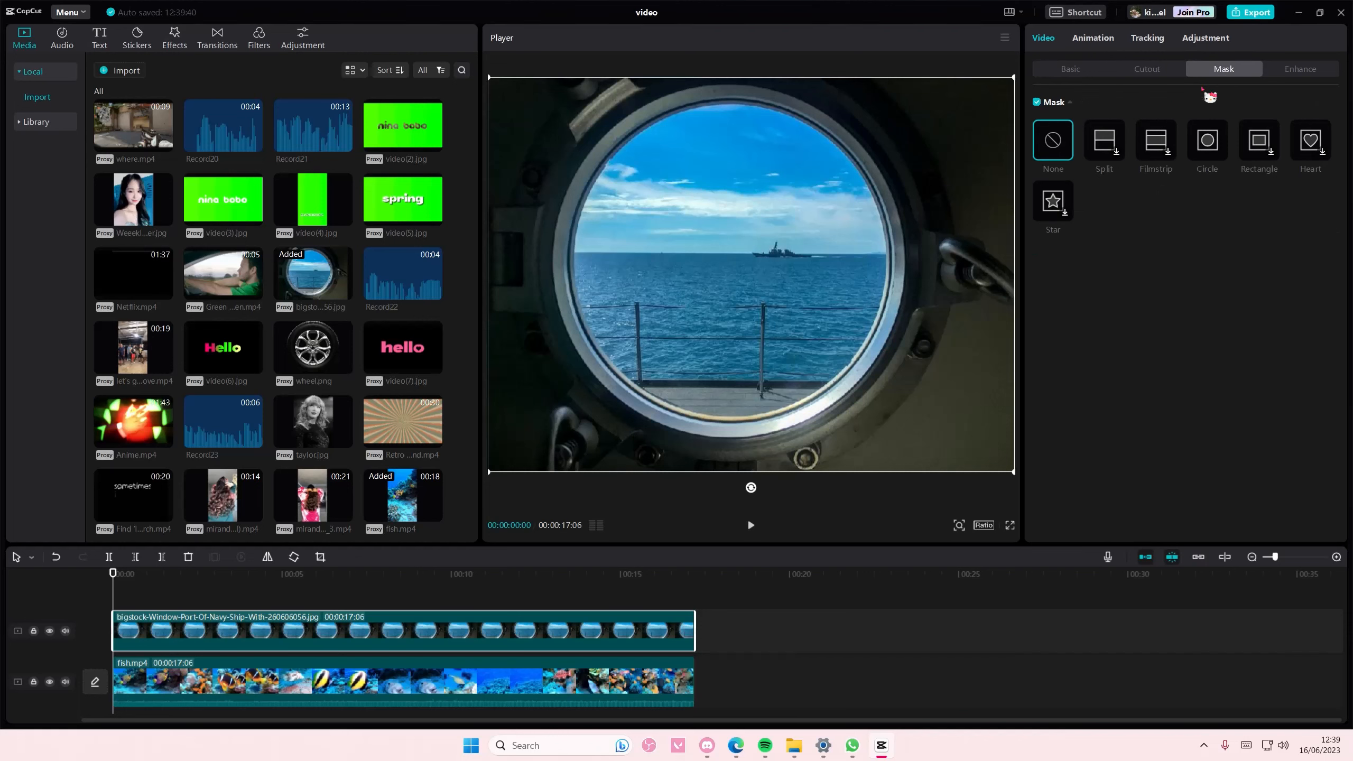
{"action": "left_click", "coordinate": [1208, 141]}
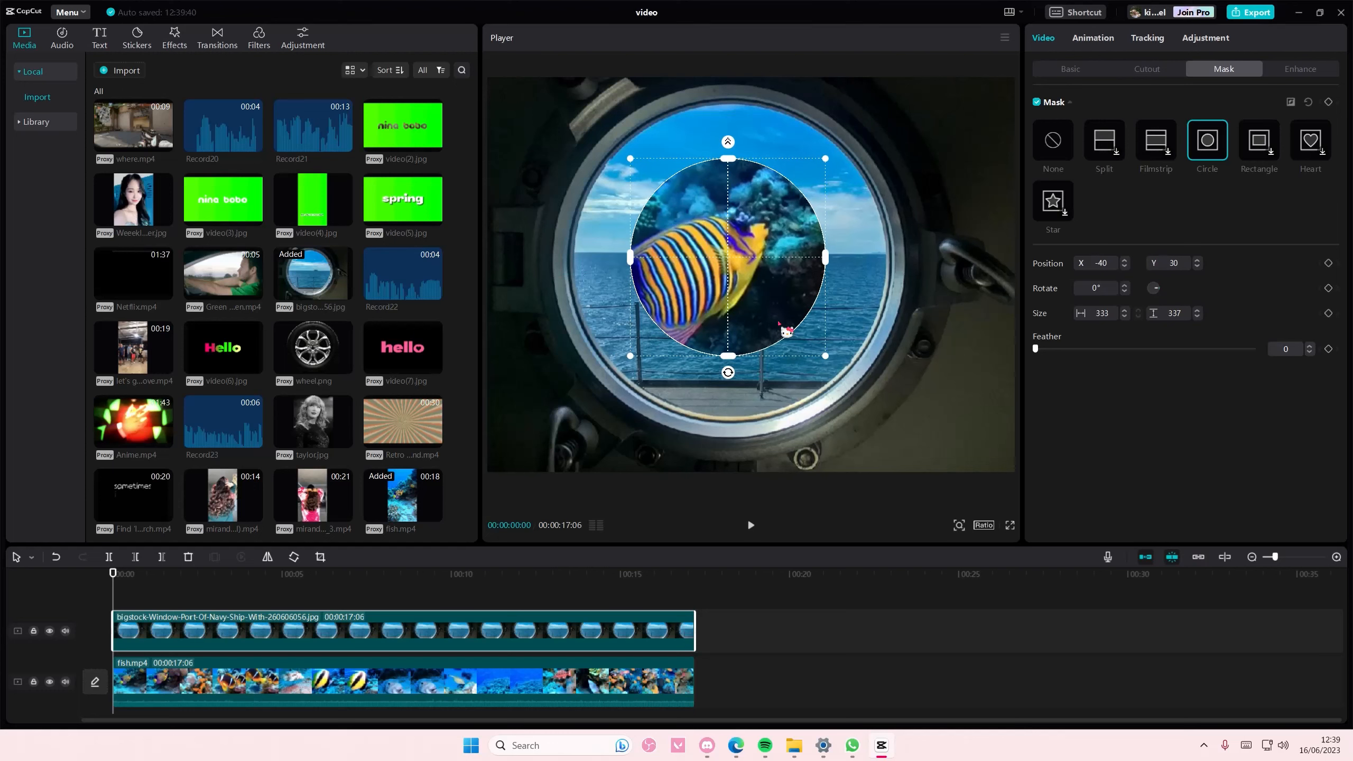
Enlarge the circle mask in the Player until it fits the porthole rim
{"action": "left_click_drag", "start_coordinate": [727, 258], "coordinate": [741, 267]}
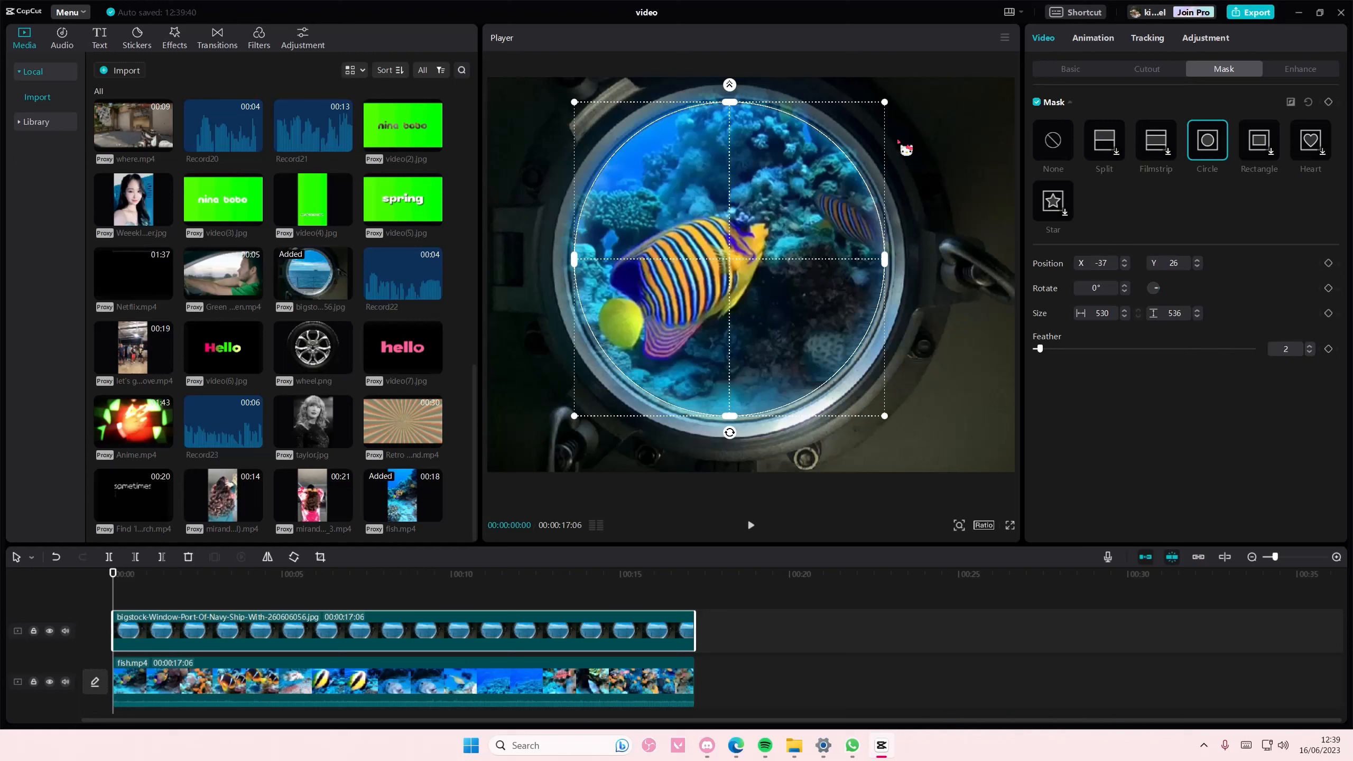
{"action": "left_click_drag", "start_coordinate": [1045, 349], "coordinate": [1040, 349]}
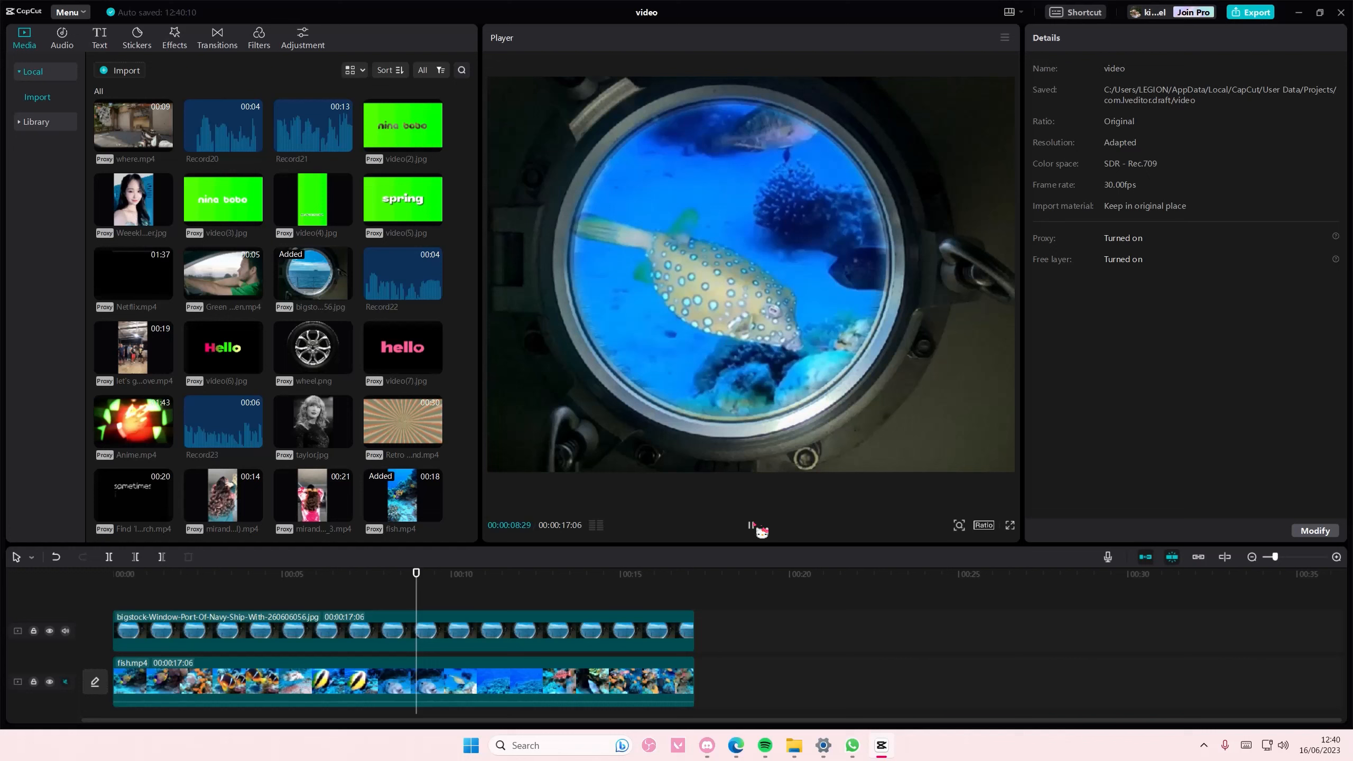
{"action": "left_click", "coordinate": [483, 573]}
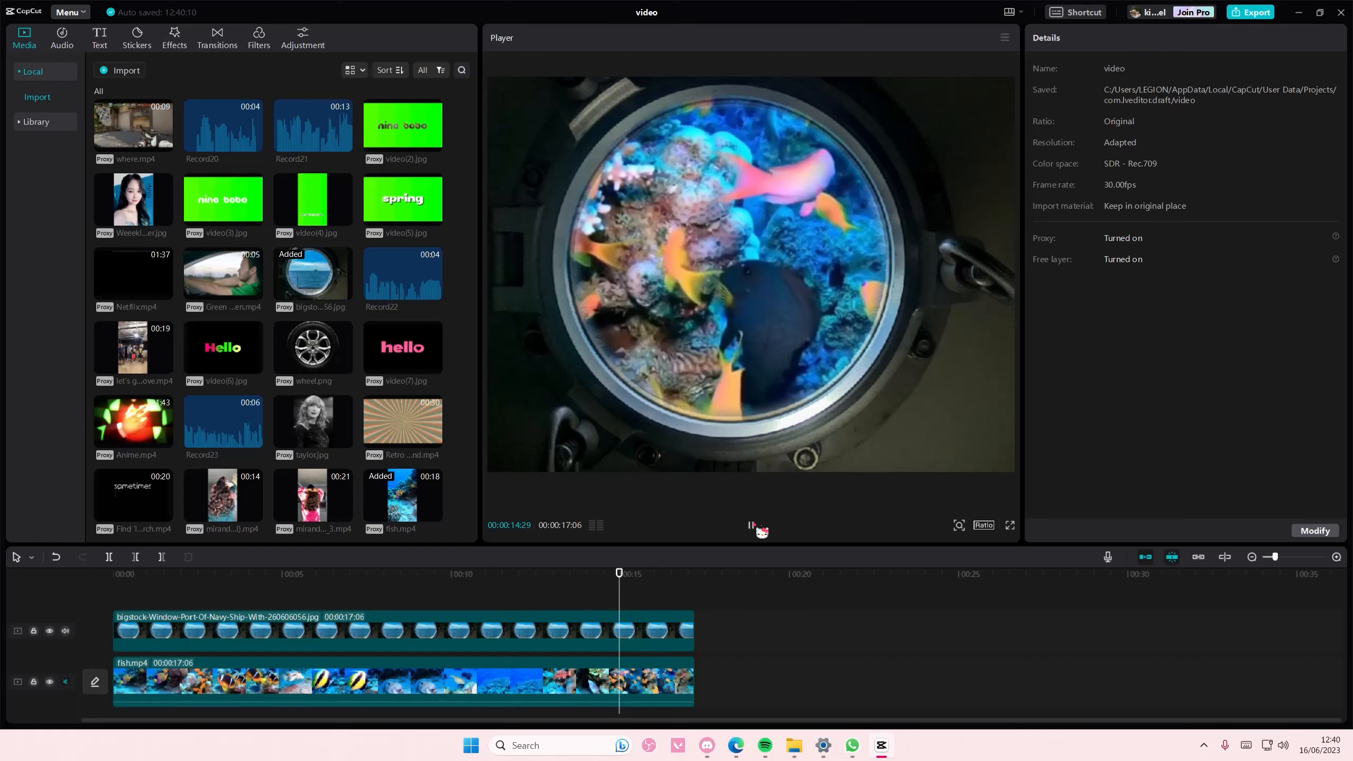
{"action": "left_click", "coordinate": [750, 524]}
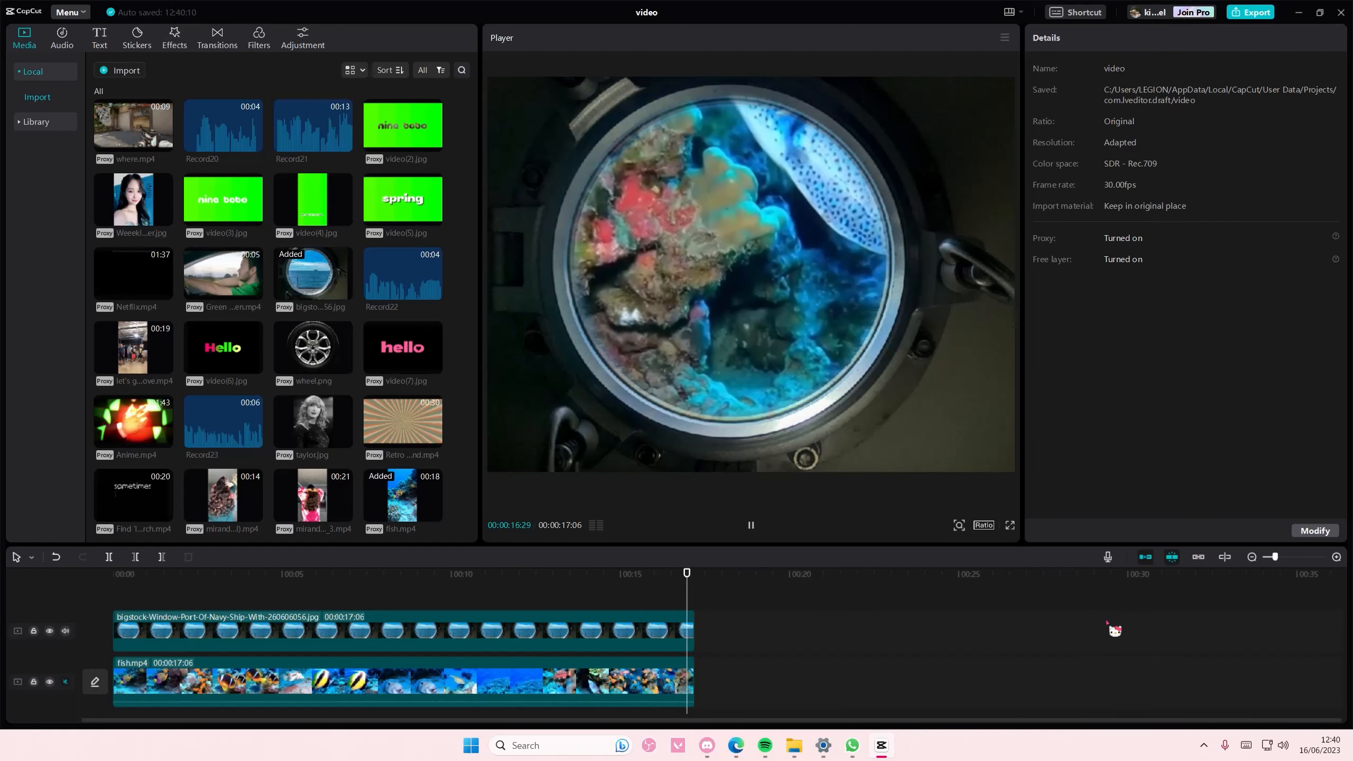